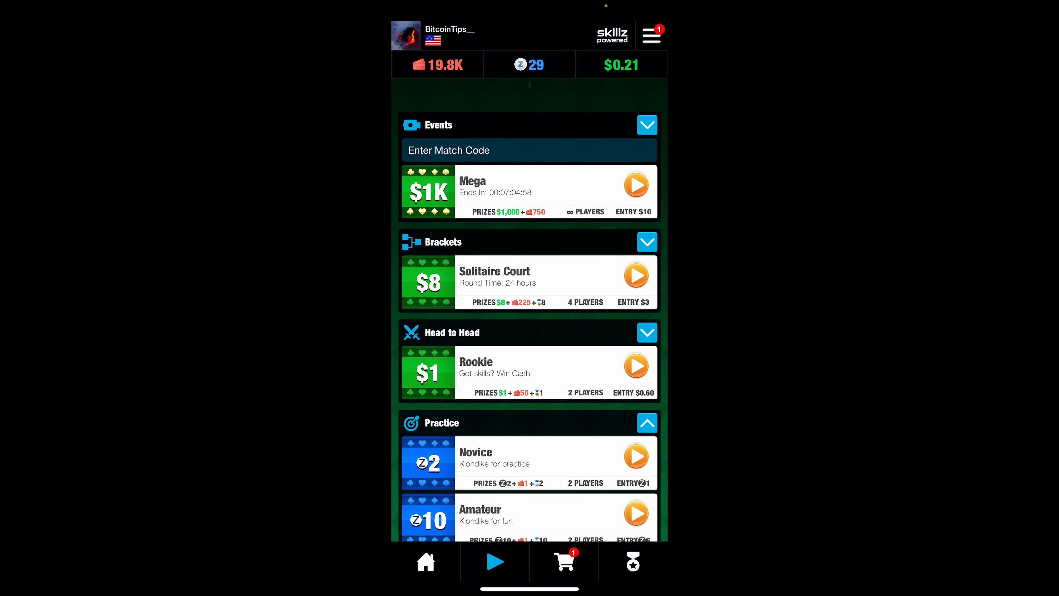
# Step: Scroll the lobby down to the Practice section showing Novice through Champion tiers
pyautogui.scroll(-3)
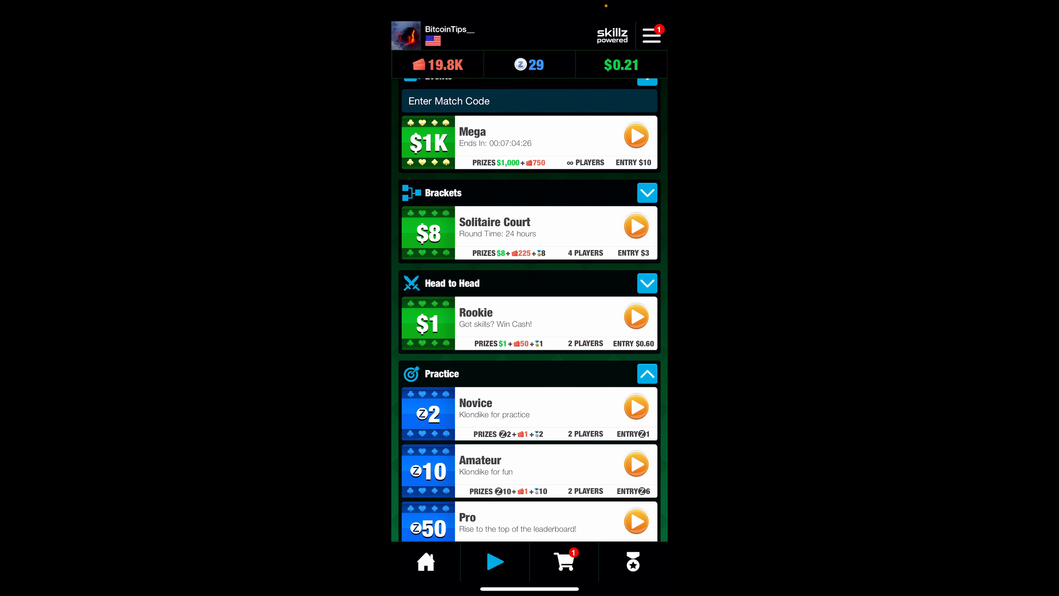
pyautogui.scroll(-3)
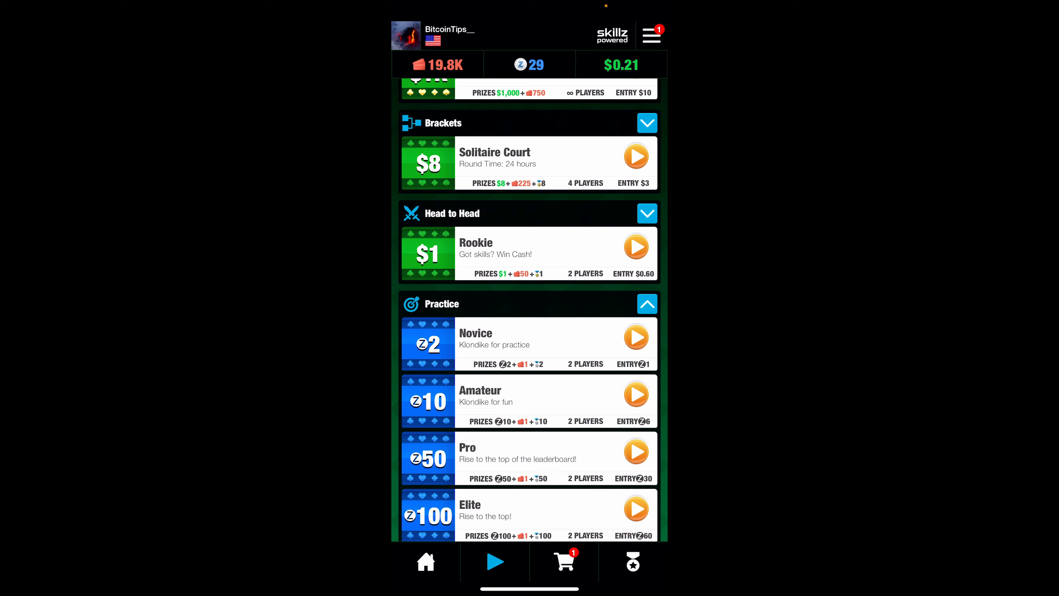
pyautogui.scroll(-3)
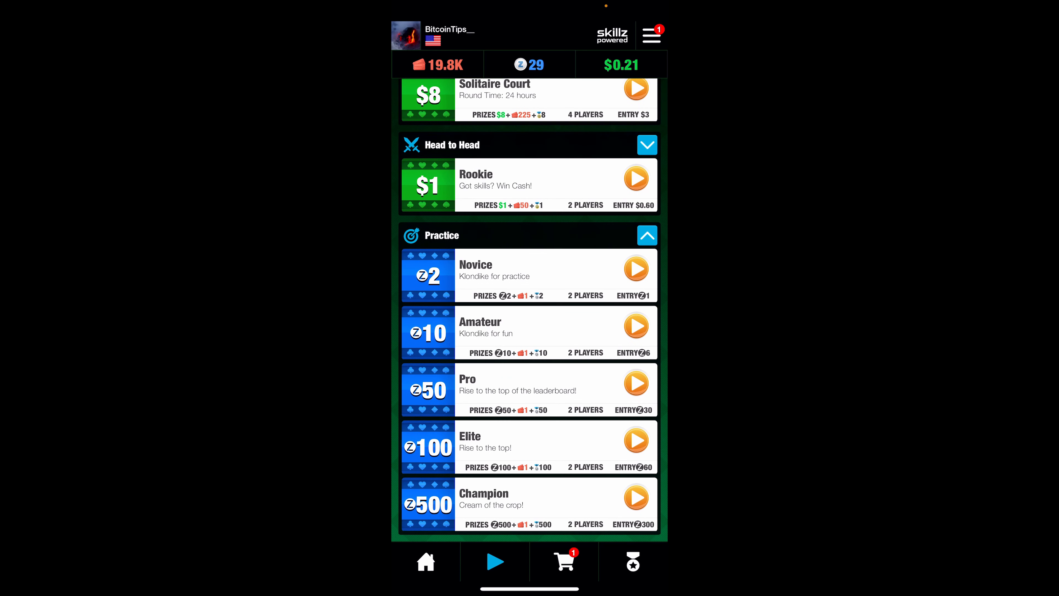
pyautogui.click(564, 561)
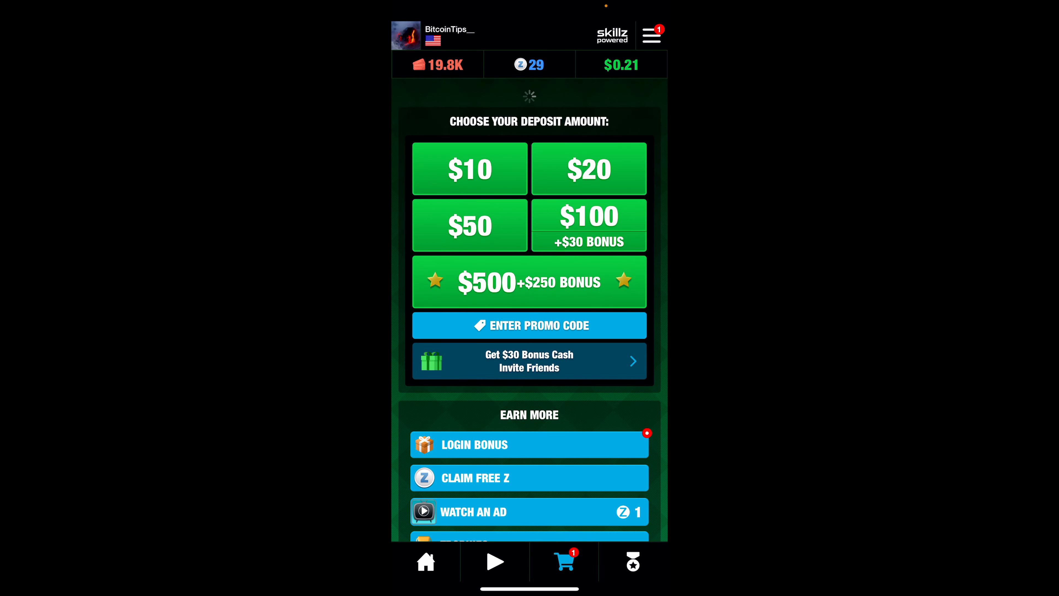
pyautogui.scroll(-3)
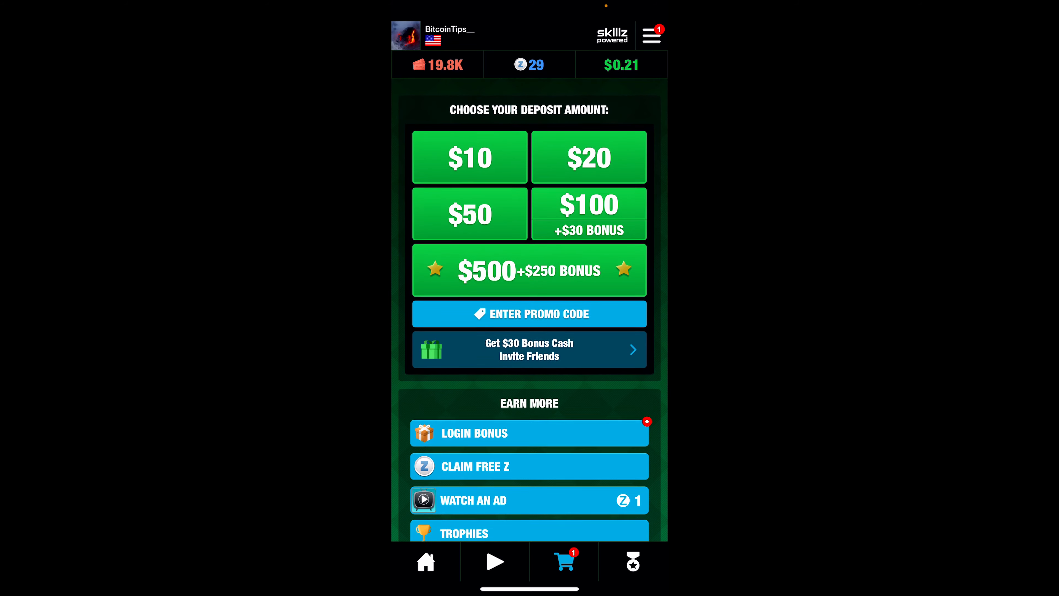
pyautogui.click(494, 560)
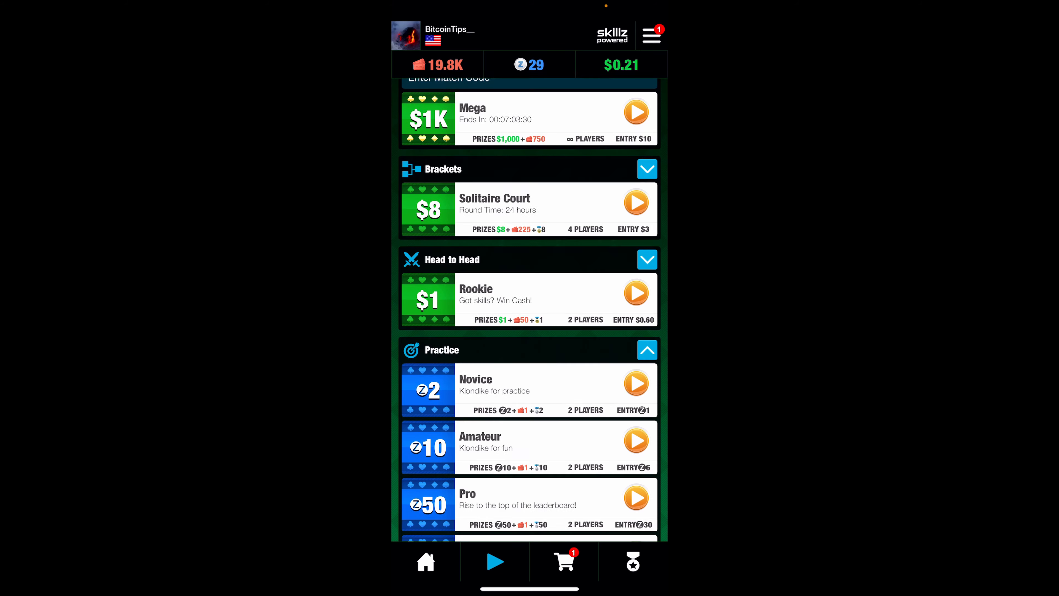
# Step: Scroll through the expanded Head to Head cash matches from $1 up to $50
pyautogui.scroll(-3)
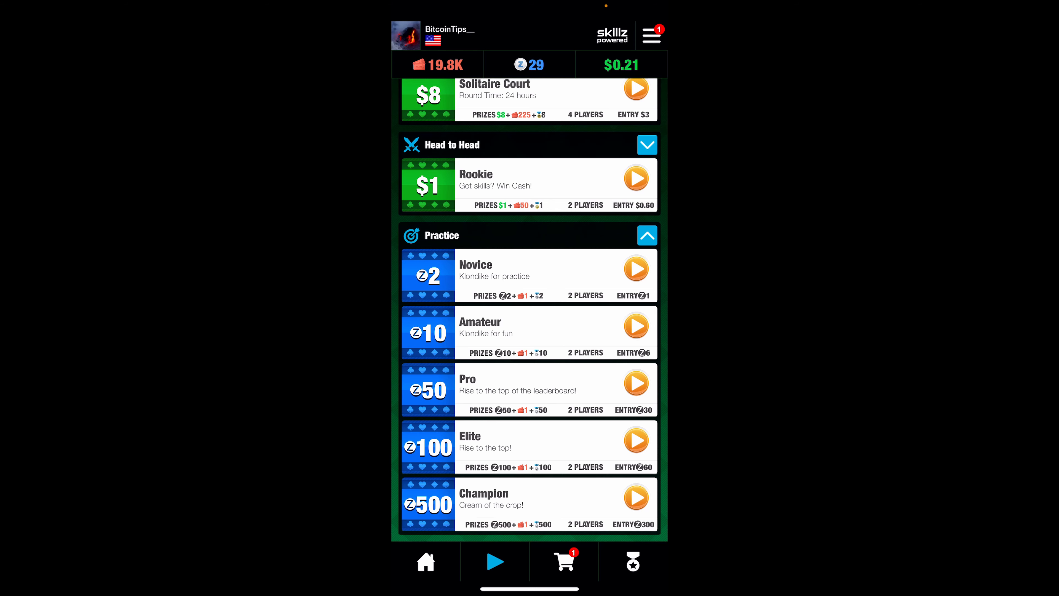
pyautogui.scroll(-3)
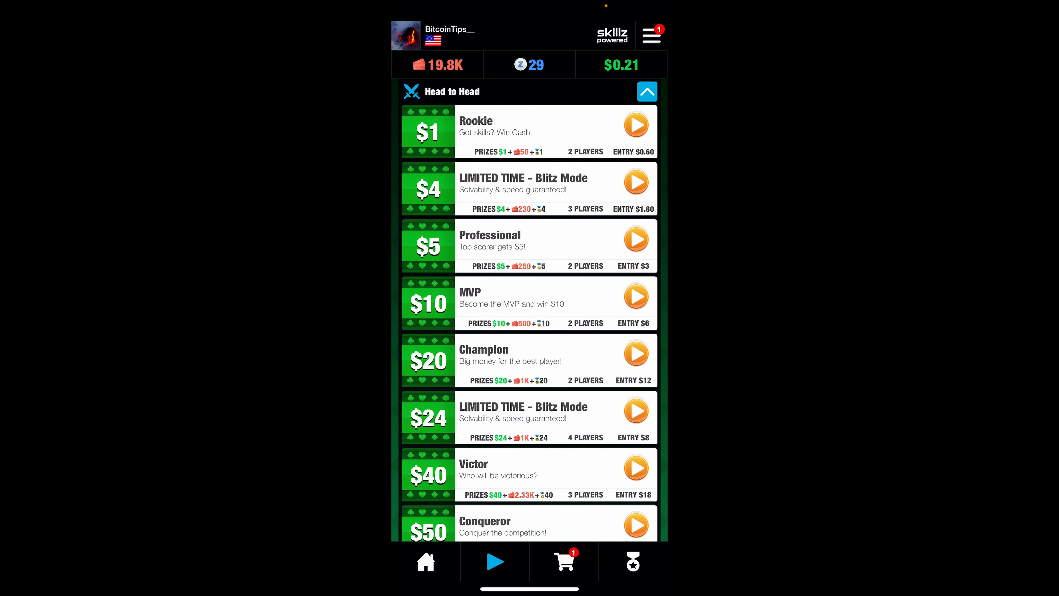
pyautogui.scroll(-3)
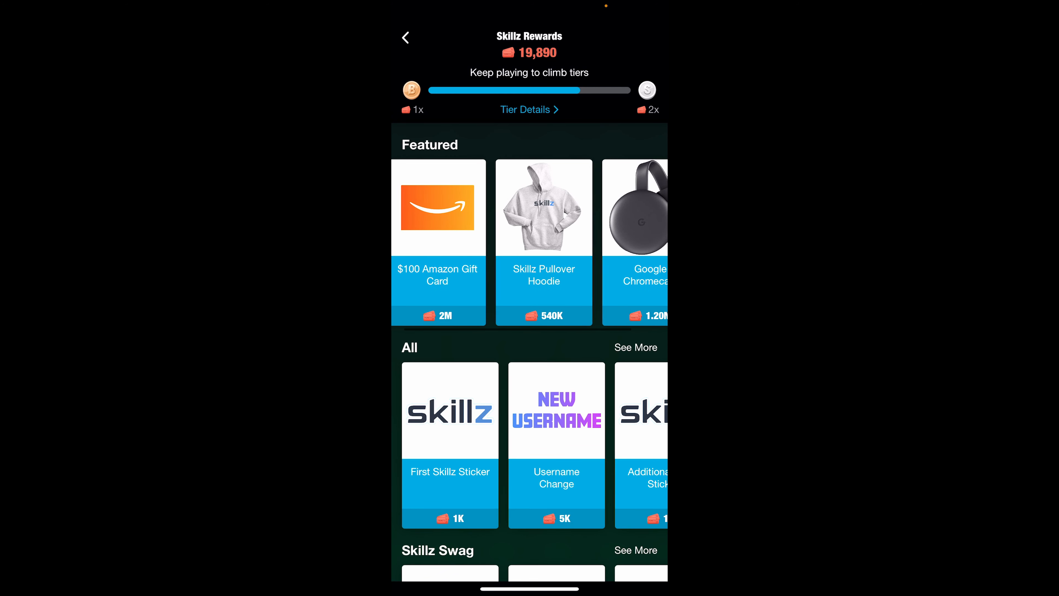
# Step: Browse the Skillz Rewards prize categories and carousels down the catalog
pyautogui.hscroll(-3)
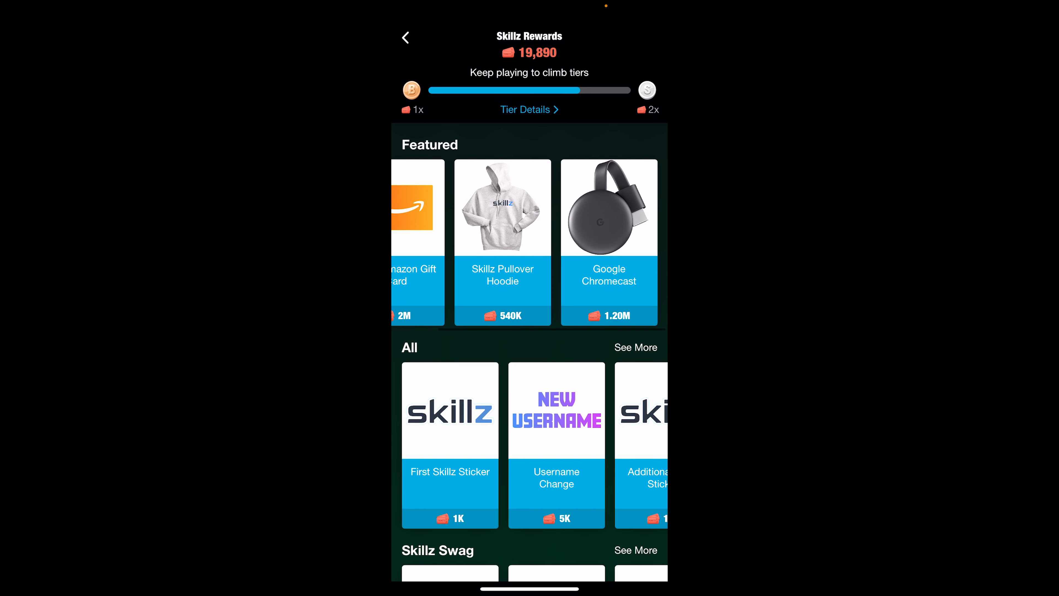
pyautogui.scroll(-3)
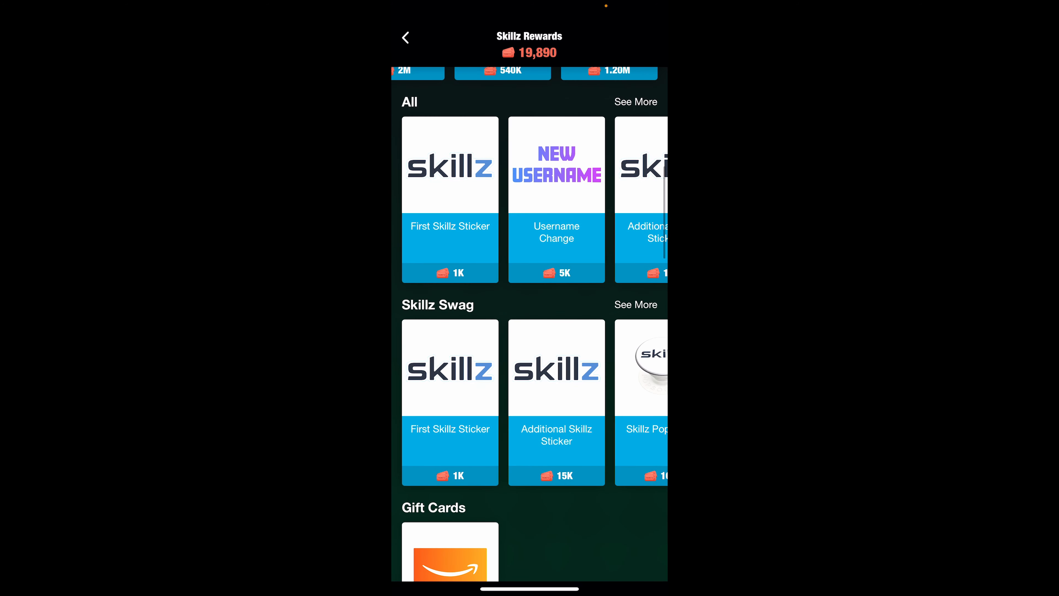
pyautogui.scroll(-3)
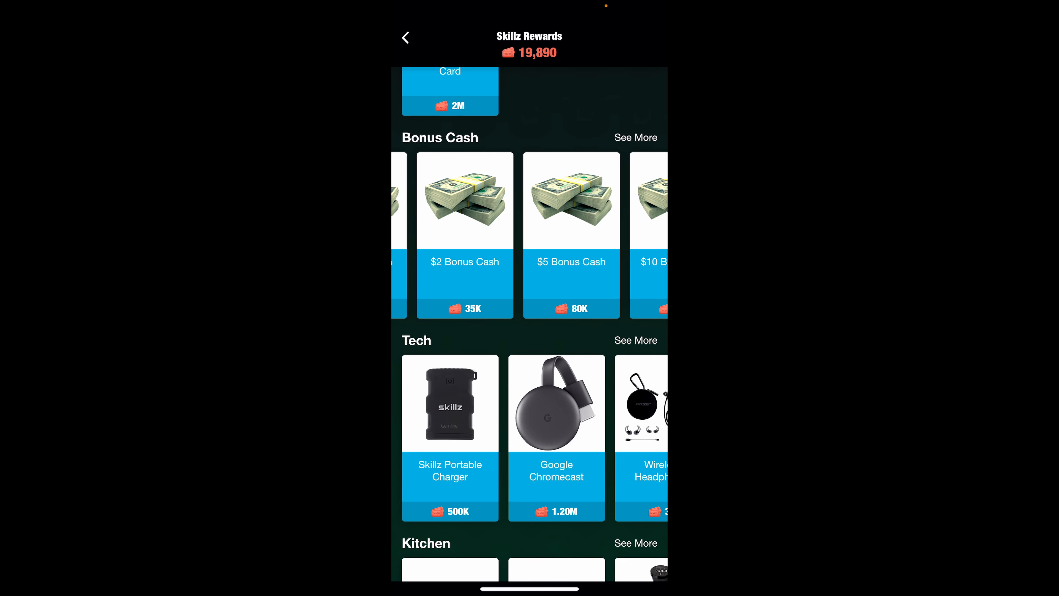
pyautogui.scroll(-3)
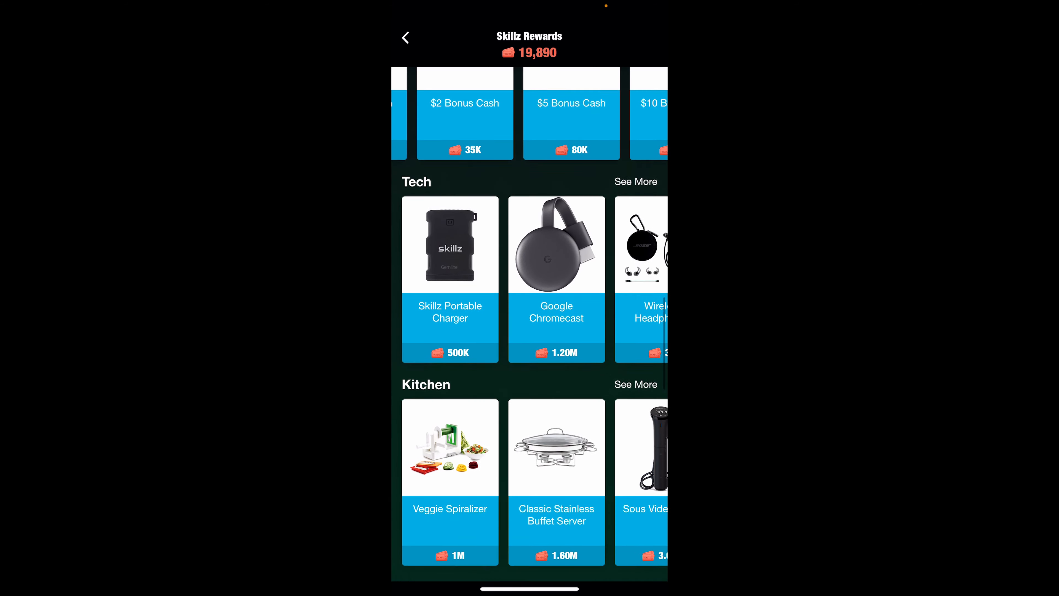
pyautogui.scroll(-3)
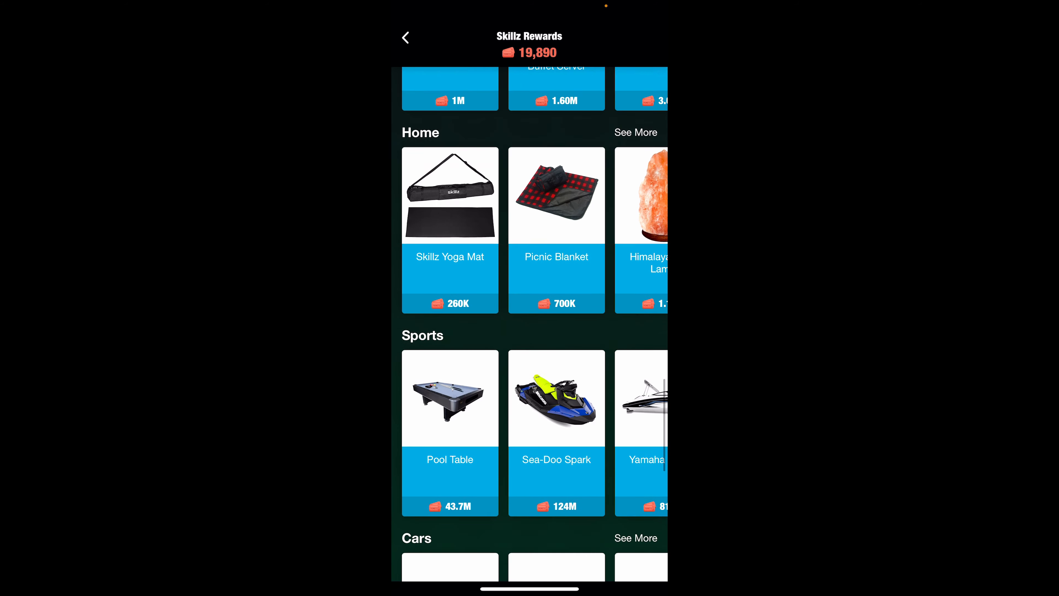
# Step: Continue down the rewards catalog to the cars and jewelry prizes
pyautogui.scroll(-3)
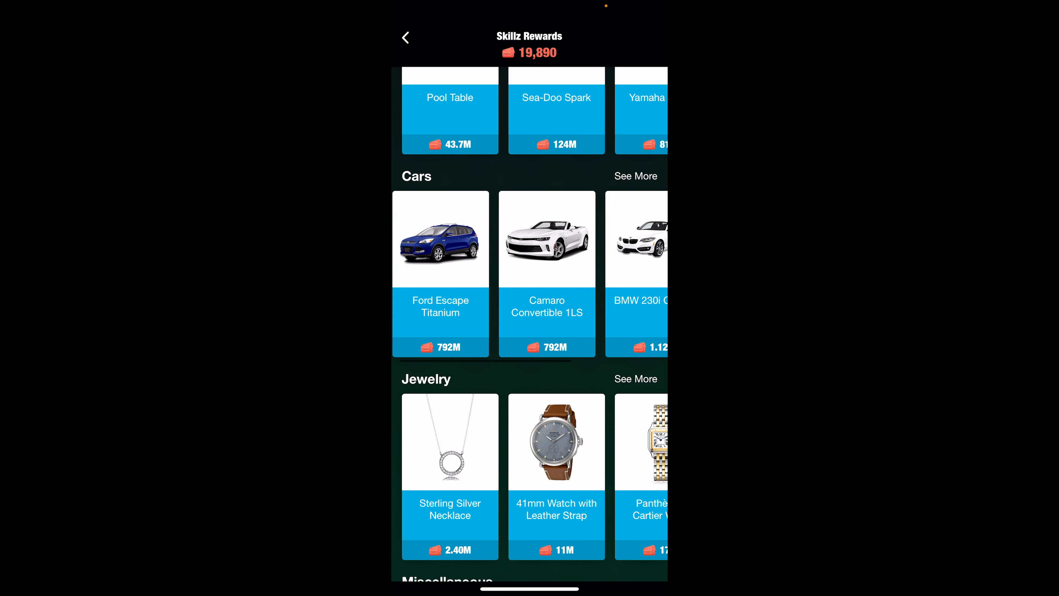
pyautogui.hscroll(-3)
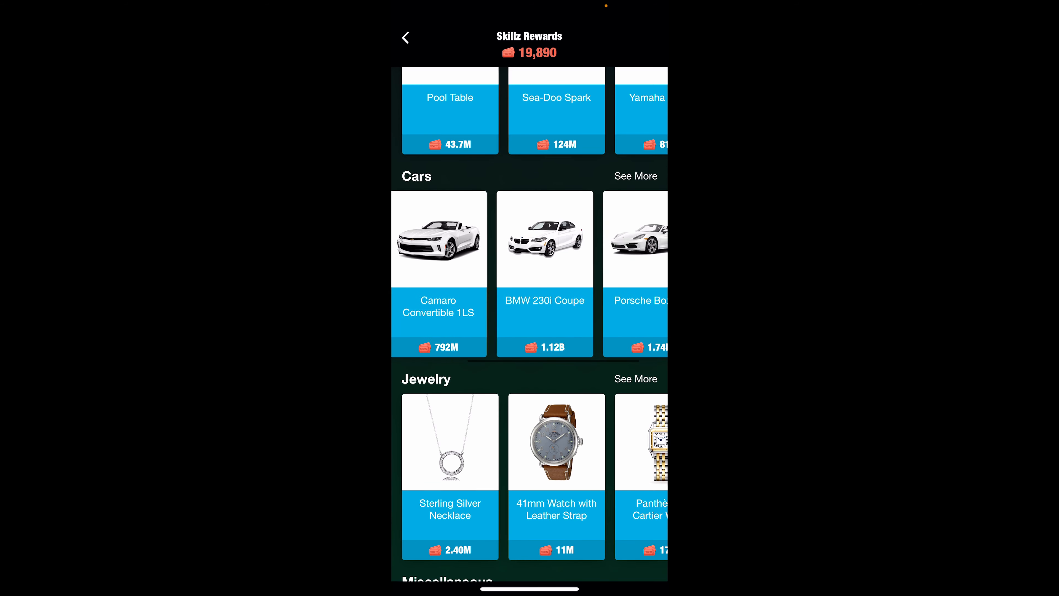
pyautogui.hscroll(3)
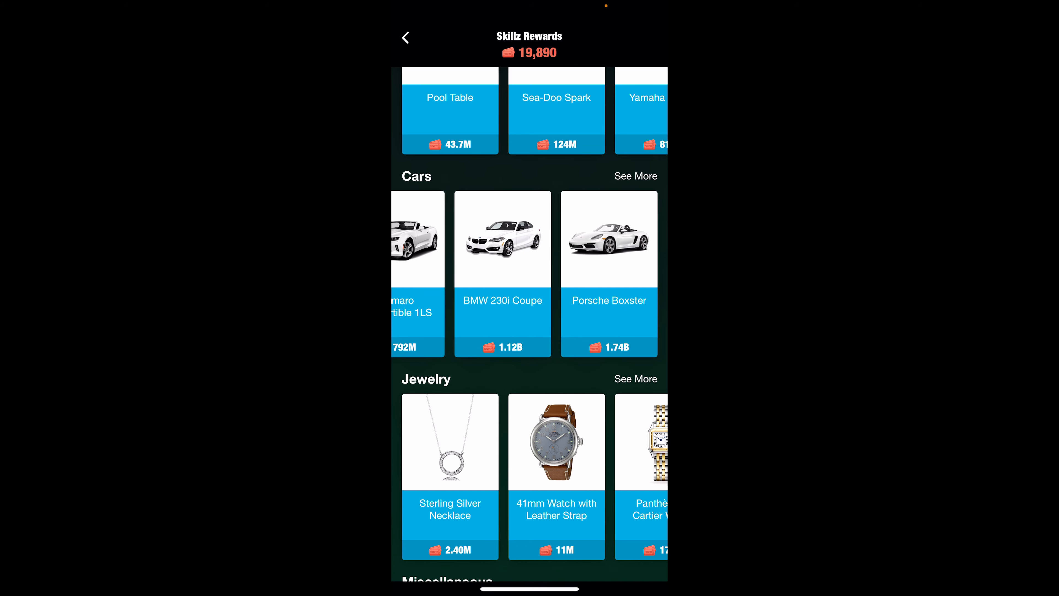
pyautogui.scroll(-3)
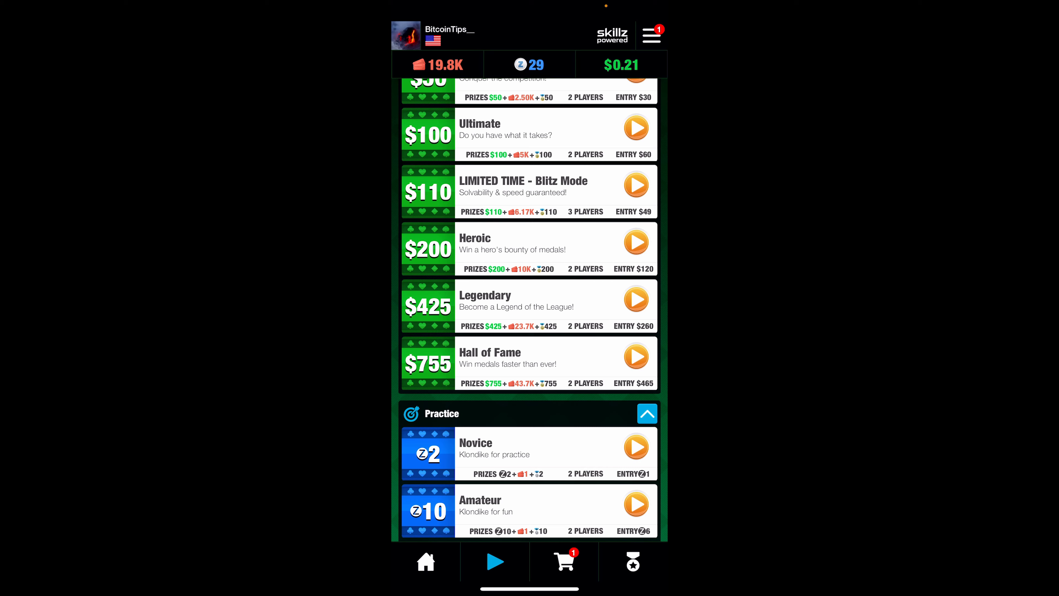
# Step: Scroll the lobby down to the Novice practice match
pyautogui.scroll(-3)
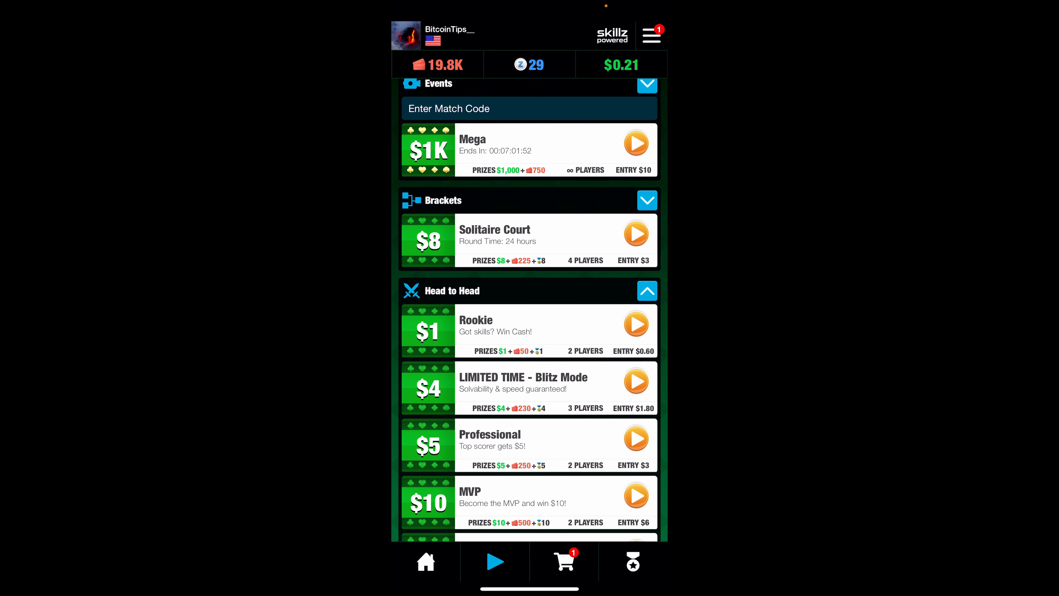
pyautogui.scroll(-3)
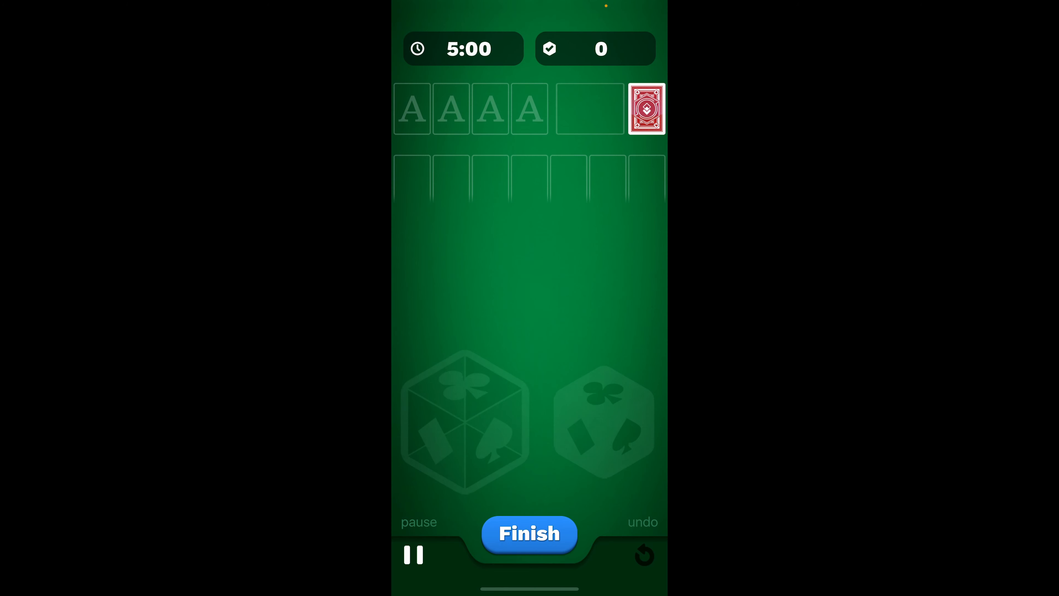
# Step: Deal the tableau, then request to finish the game at zero score
pyautogui.click(645, 108)
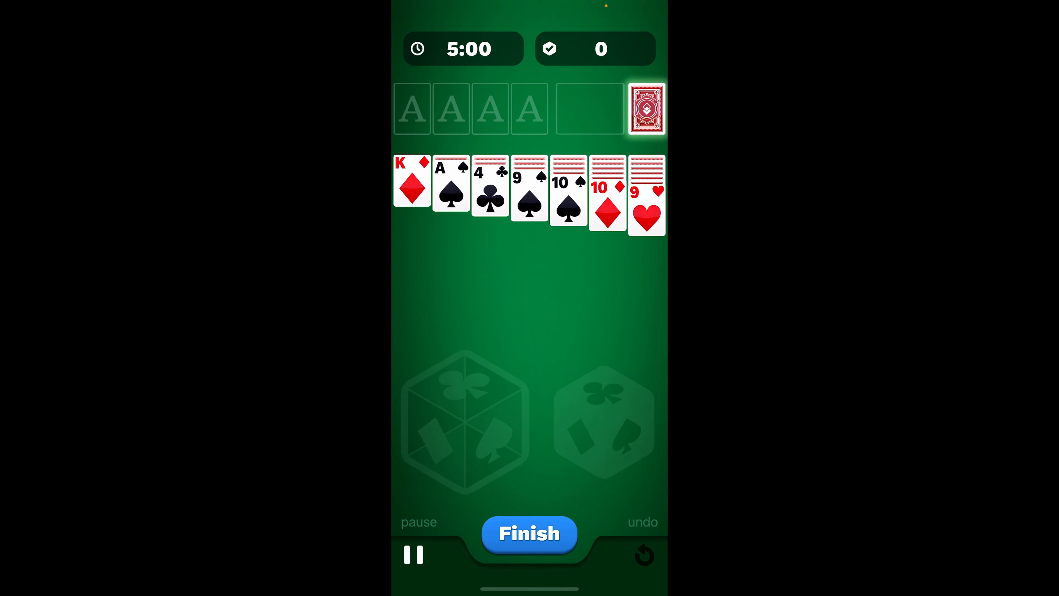
pyautogui.click(529, 534)
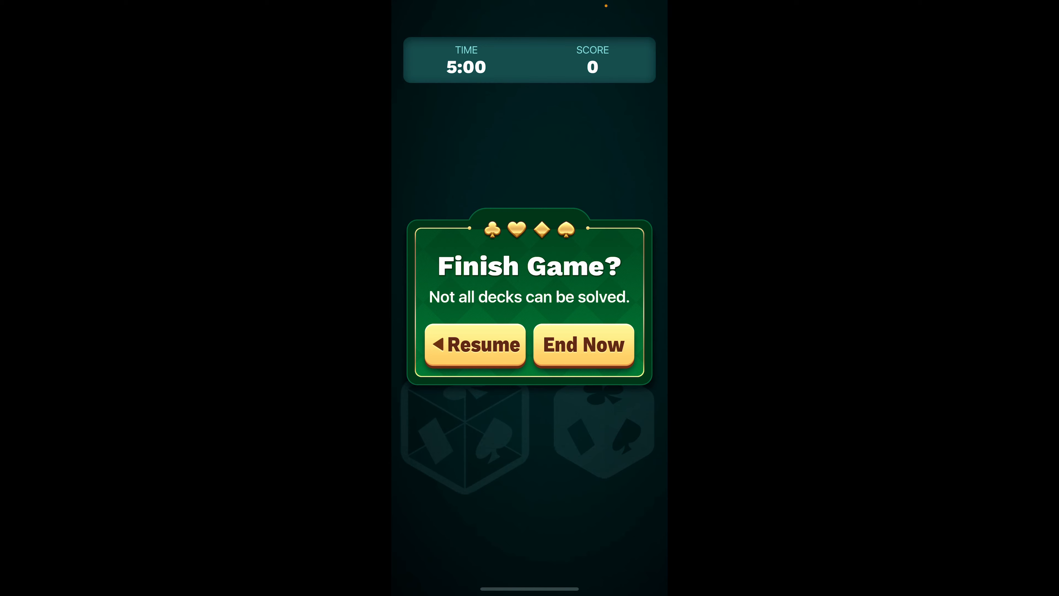
# Step: Resume play, send the ace of spades to a foundation, play the queen of spades from stock to reach 180, then request Finish
pyautogui.click(475, 346)
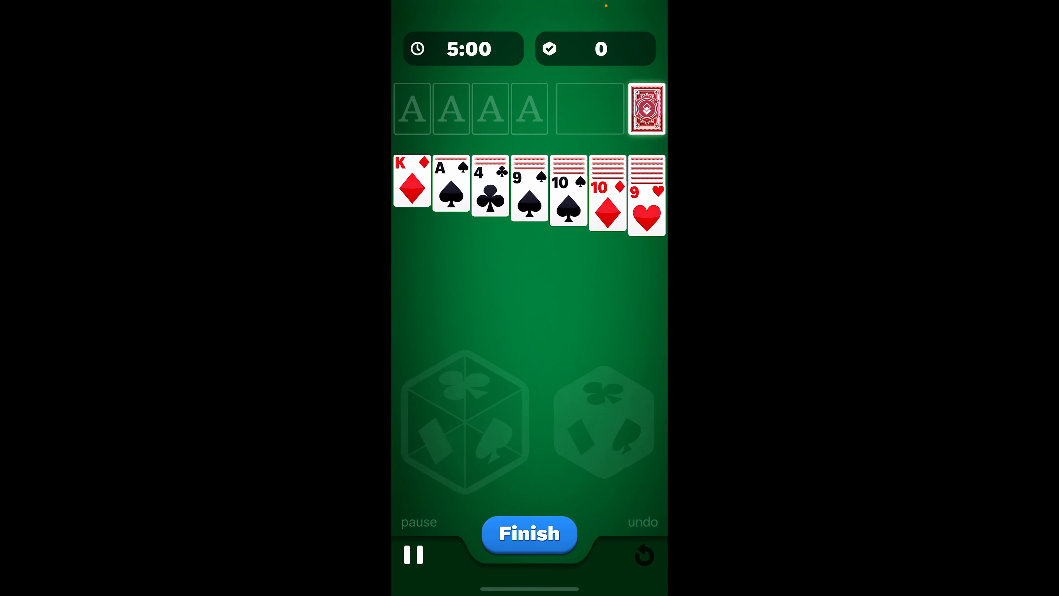
pyautogui.click(451, 182)
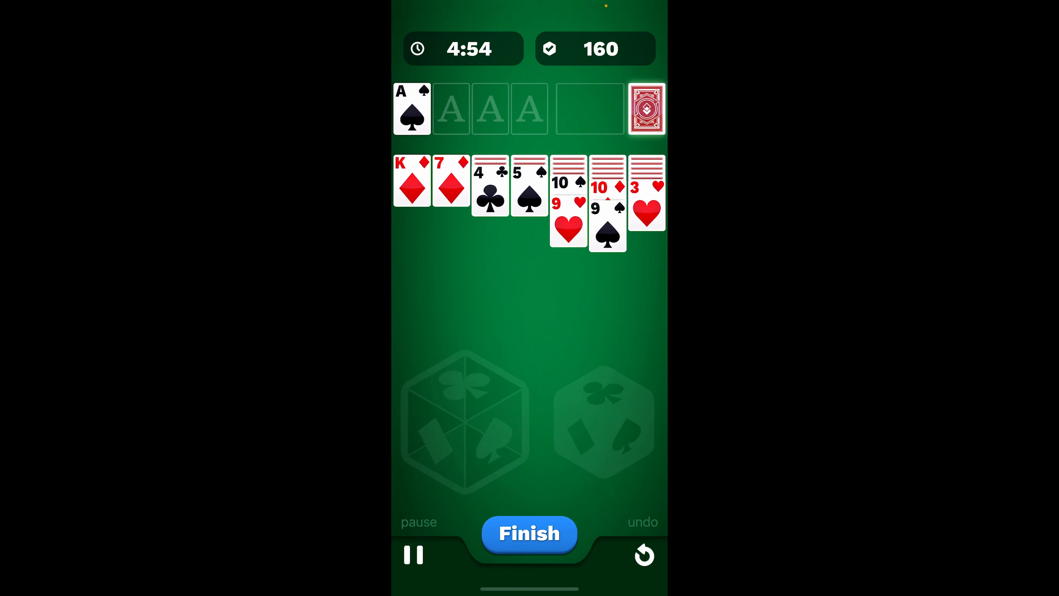
pyautogui.click(646, 109)
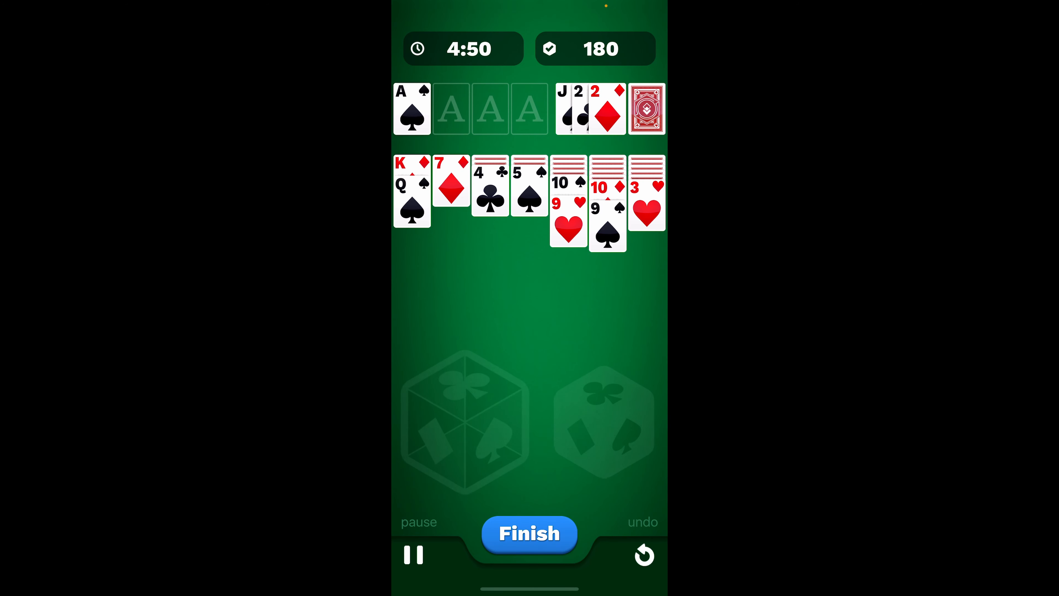
pyautogui.click(529, 533)
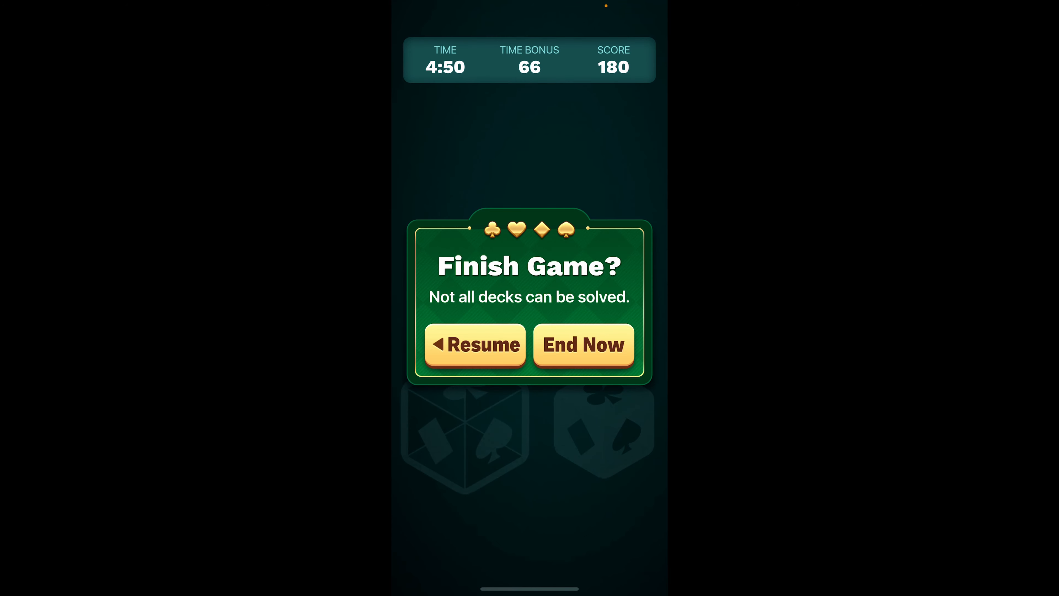
# Step: End the match now, continue past Game Over and results, dismiss the ad, and open the $30 invite-friends bonus offer
pyautogui.click(583, 346)
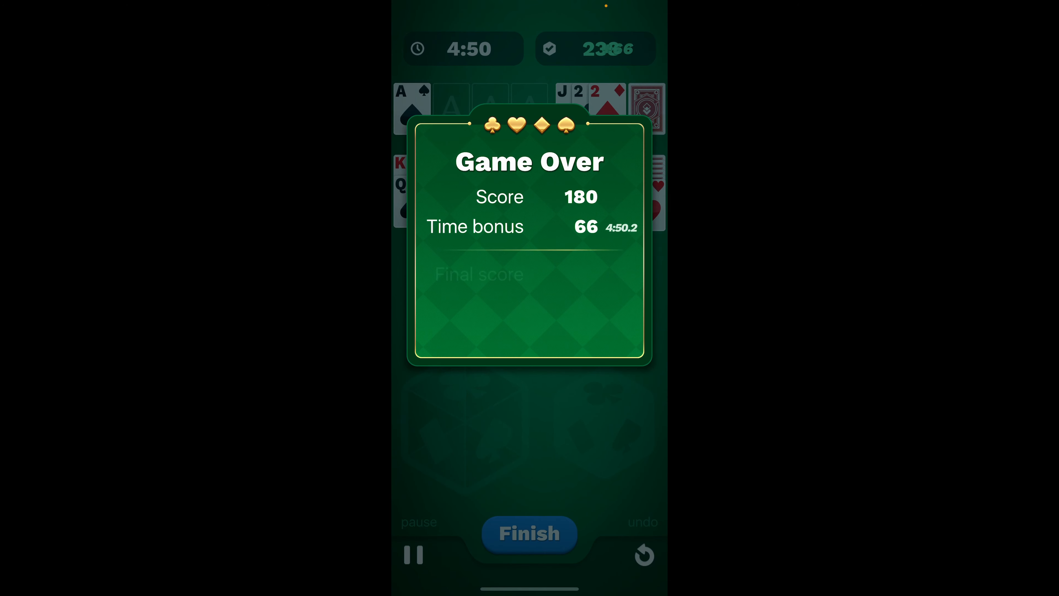
pyautogui.click(529, 533)
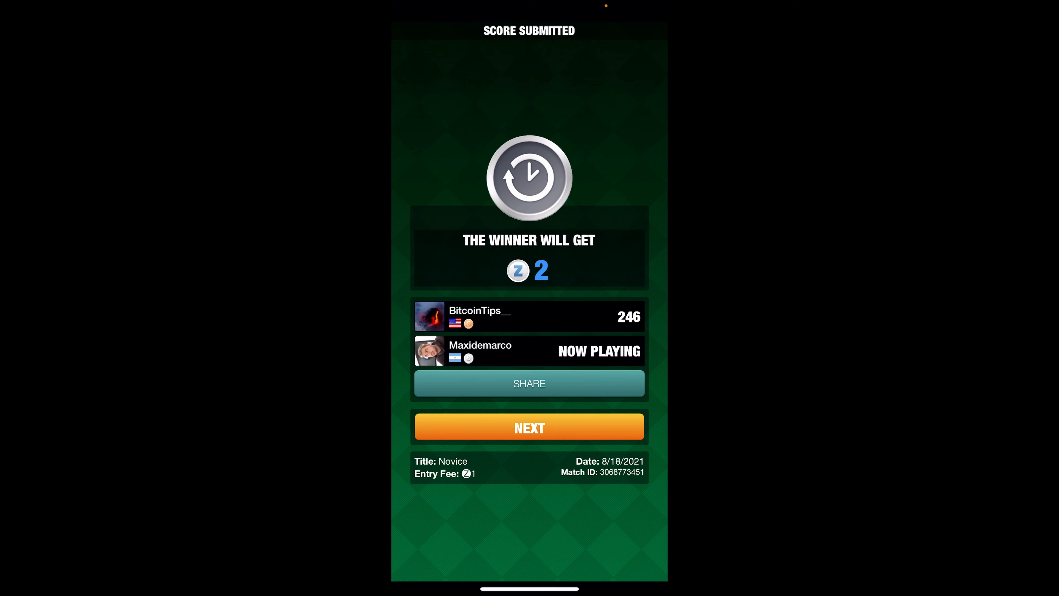
pyautogui.click(529, 427)
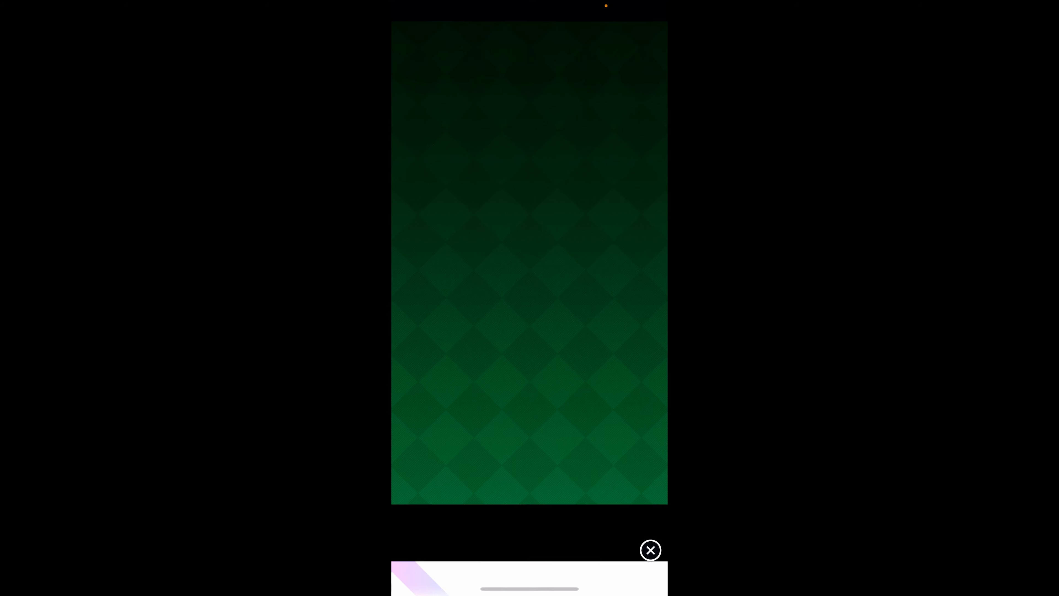
pyautogui.click(649, 550)
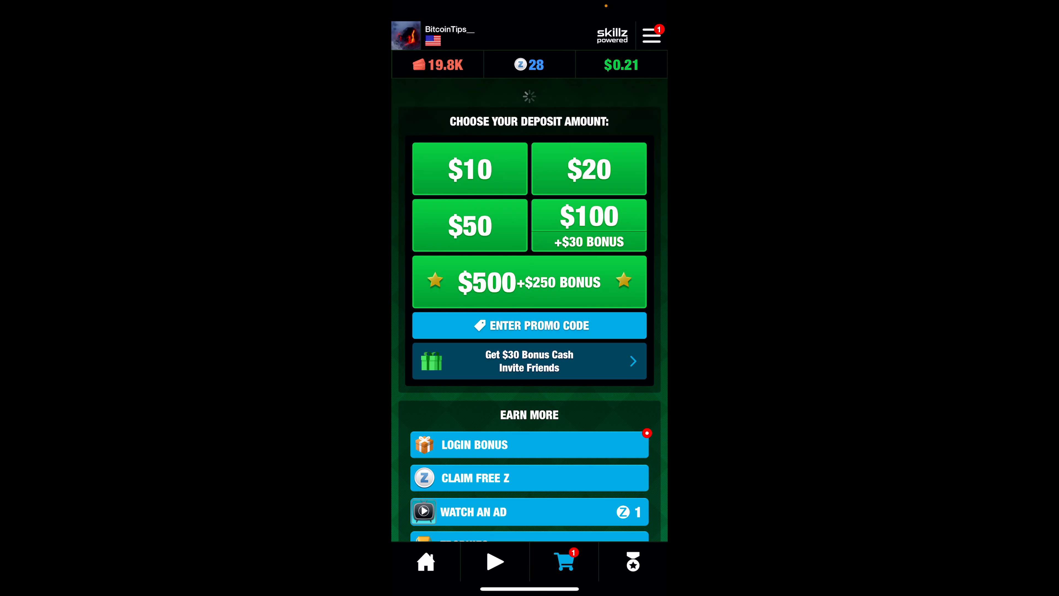
pyautogui.click(529, 360)
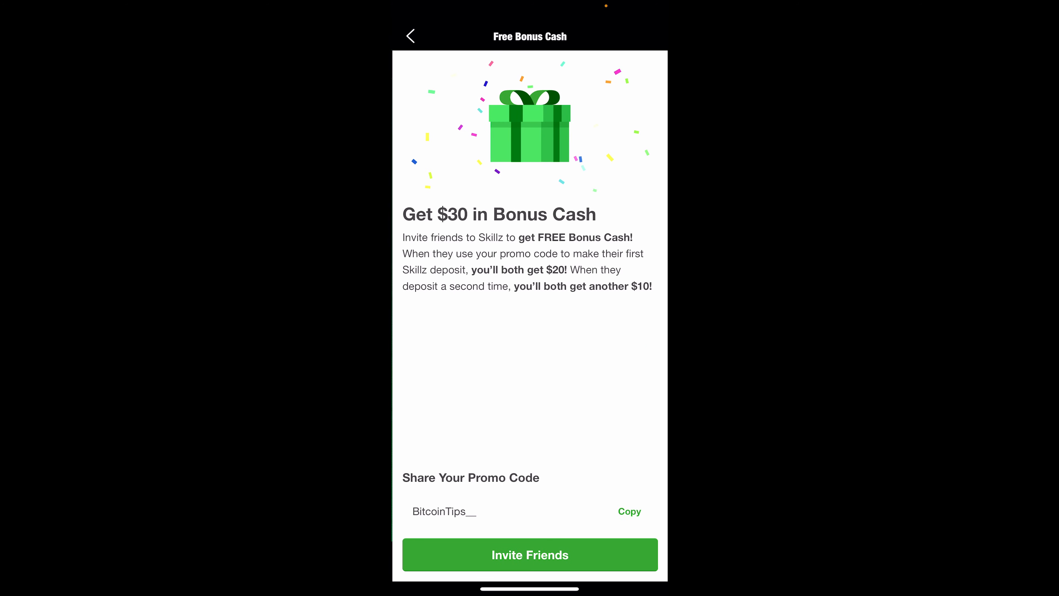